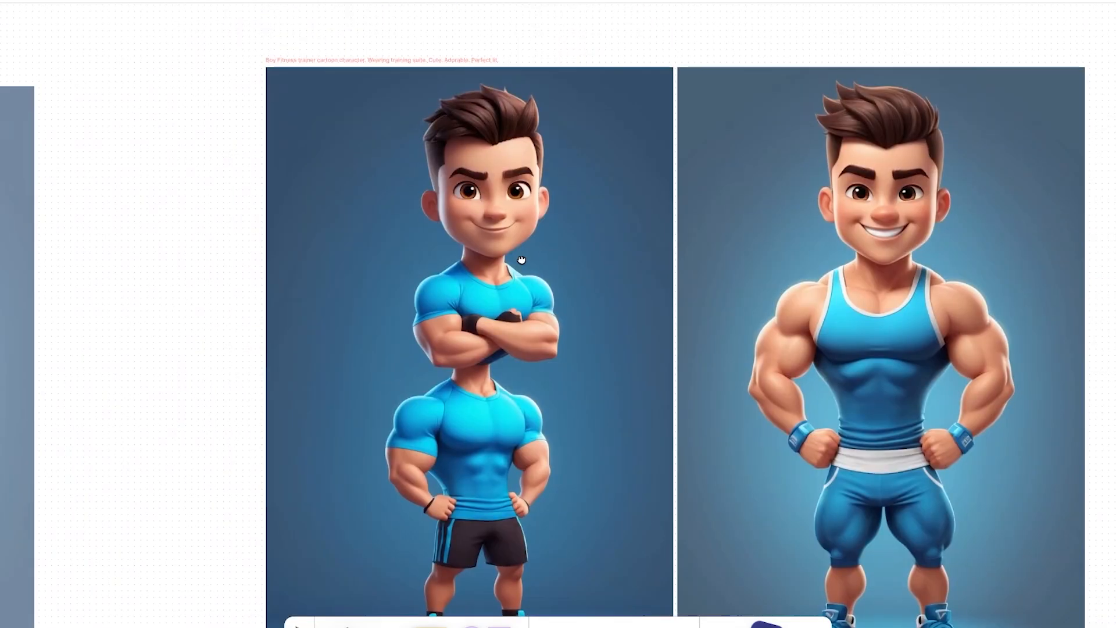
# Step: Move the chin and face-outline vertices onto the reference, then smooth the head with Mirror and Subdivision
pyautogui.scroll(-3)
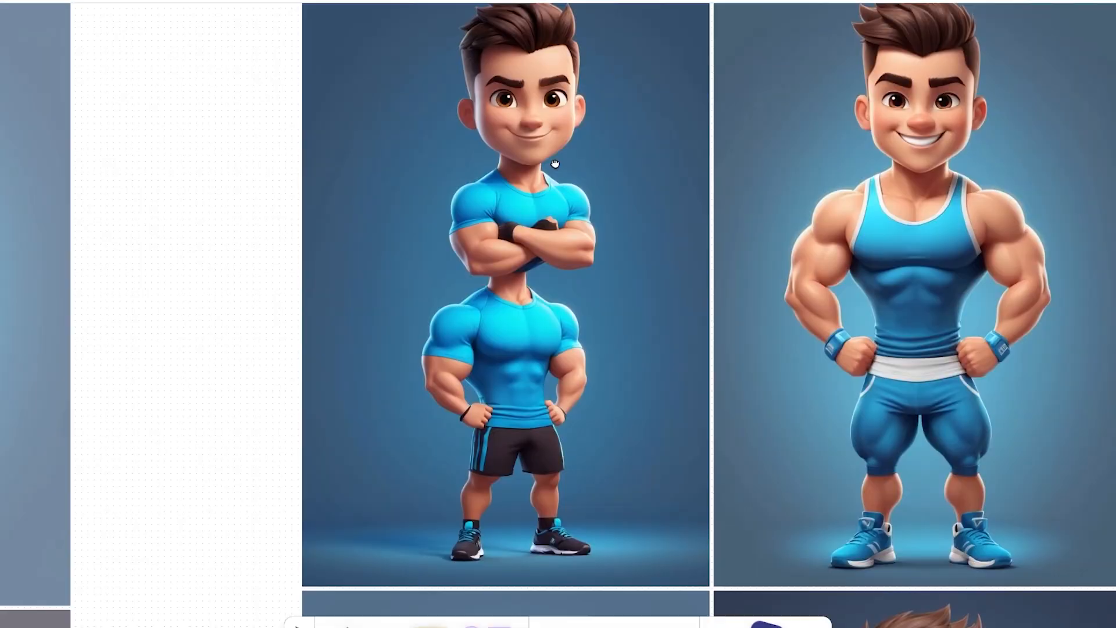
pyautogui.scroll(-3)
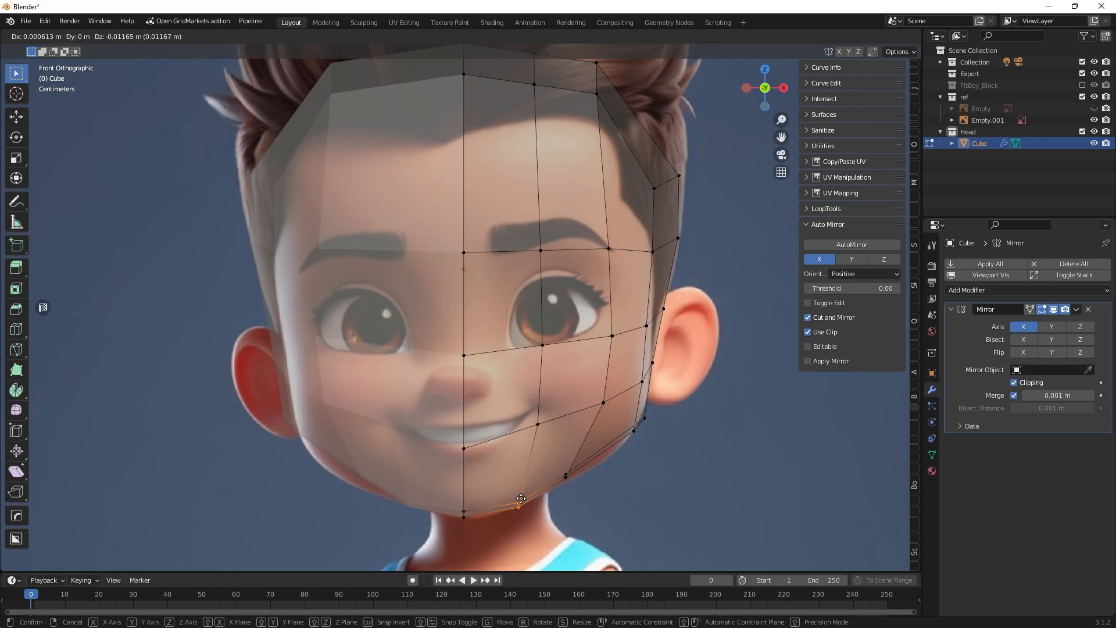
pyautogui.click(57, 36)
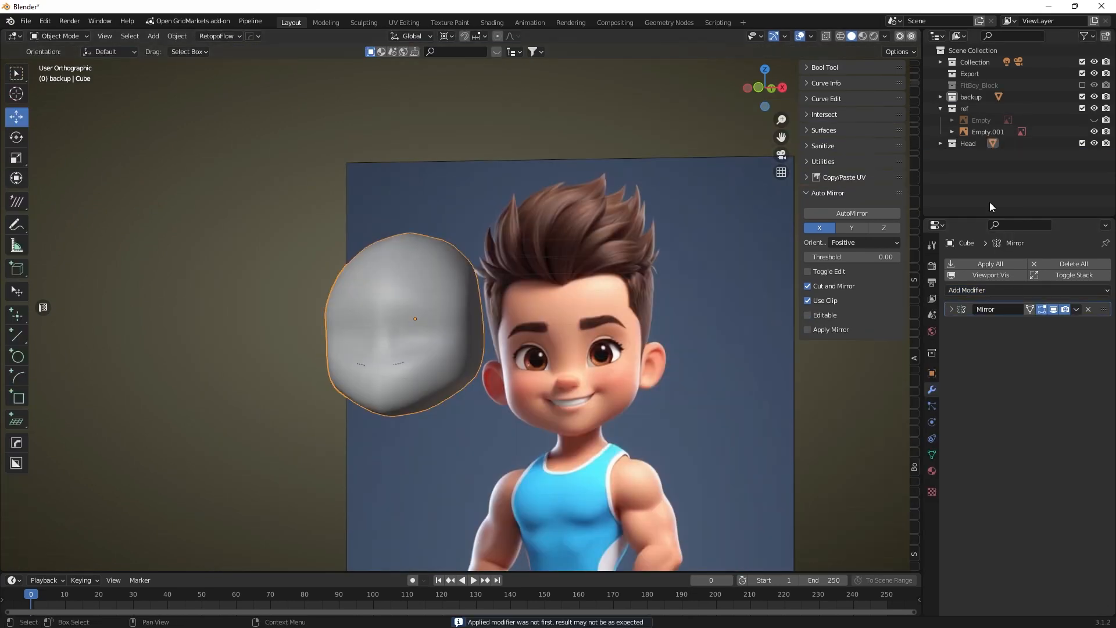
pyautogui.click(60, 36)
pyautogui.write('cartoon eye')
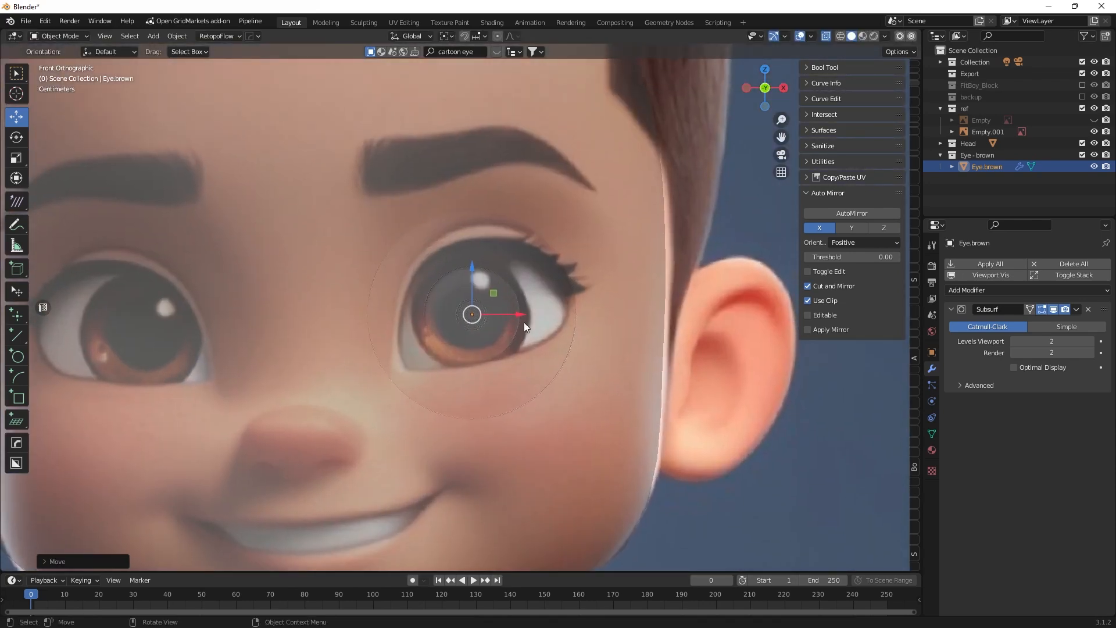
# Step: Place the Eye.brown sphere over the reference eye and seat it in the socket
pyautogui.press('s')
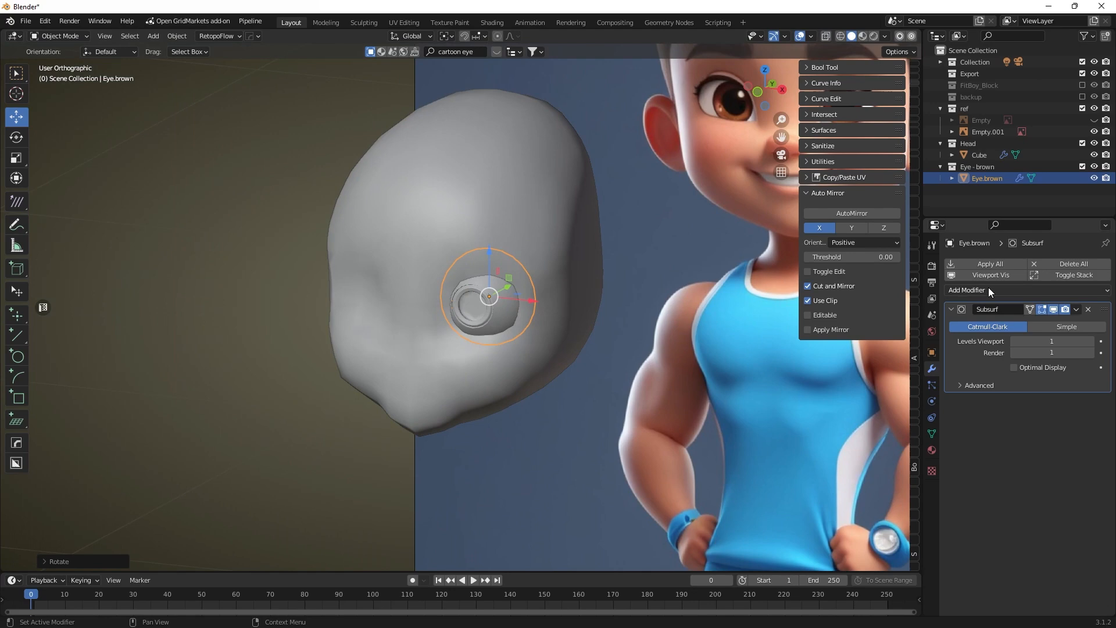
pyautogui.click(985, 290)
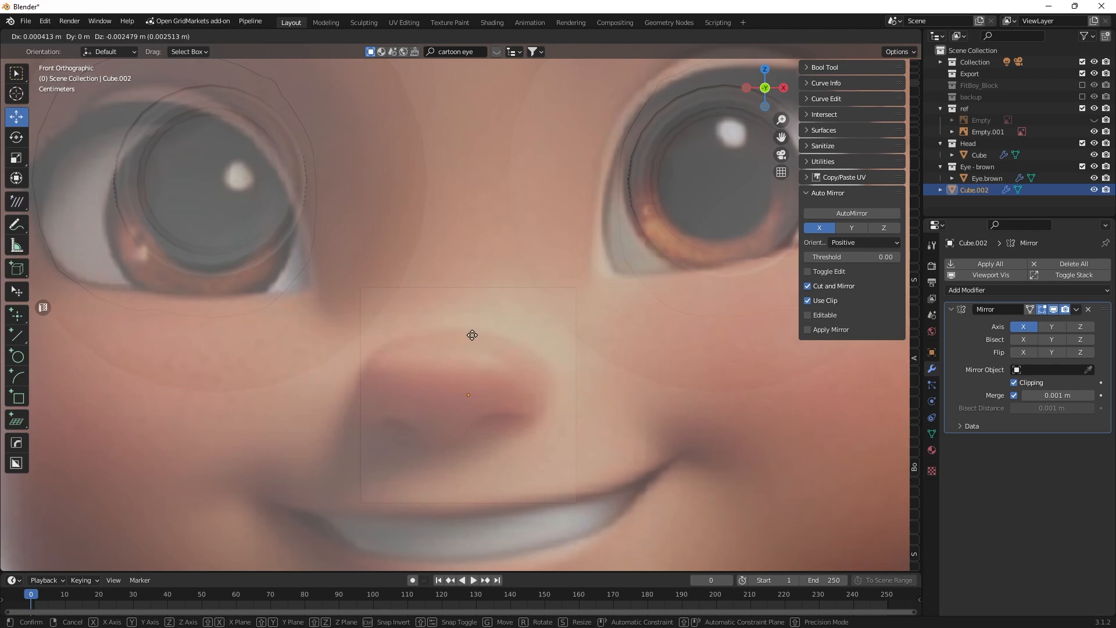
# Step: Position the mirrored Cube.002 nose block over the reference nose in Front view
pyautogui.press('Tab')
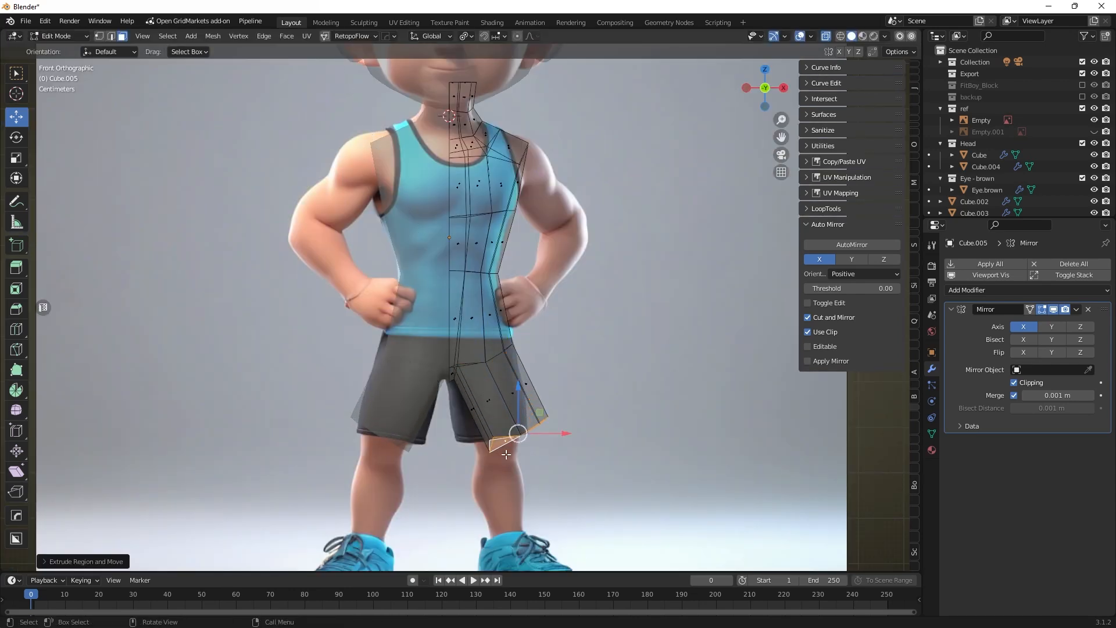
# Step: Extrude the mirrored body mesh down the torso and shorts onto the upper leg
pyautogui.press('s')
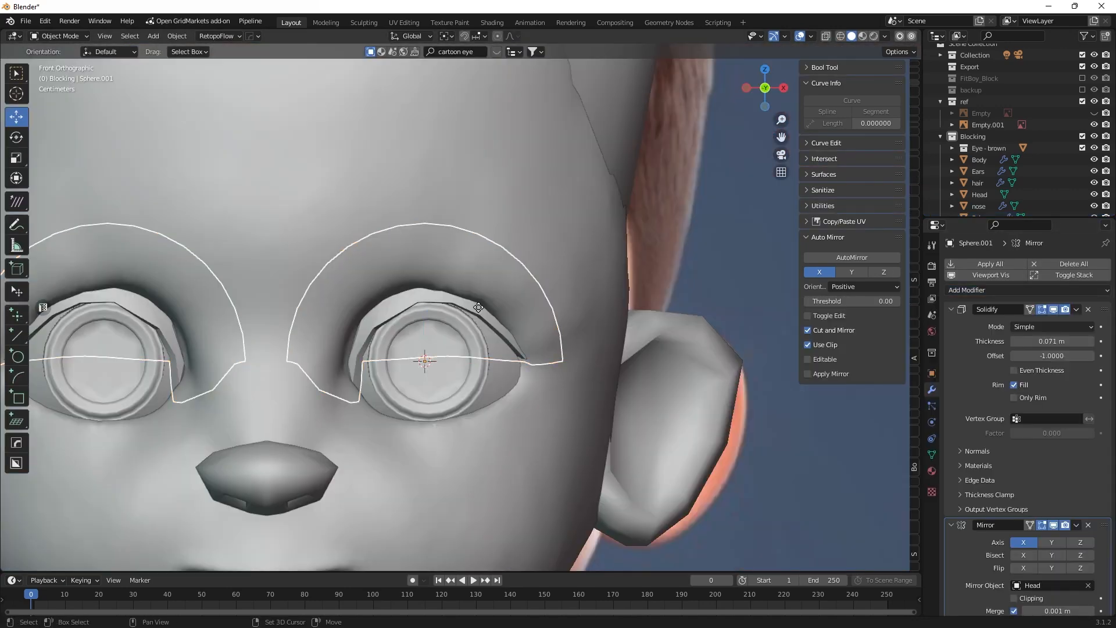
# Step: Add solidified eyelid shells mirrored across Head and group the parts in a Blocking collection
pyautogui.click(57, 36)
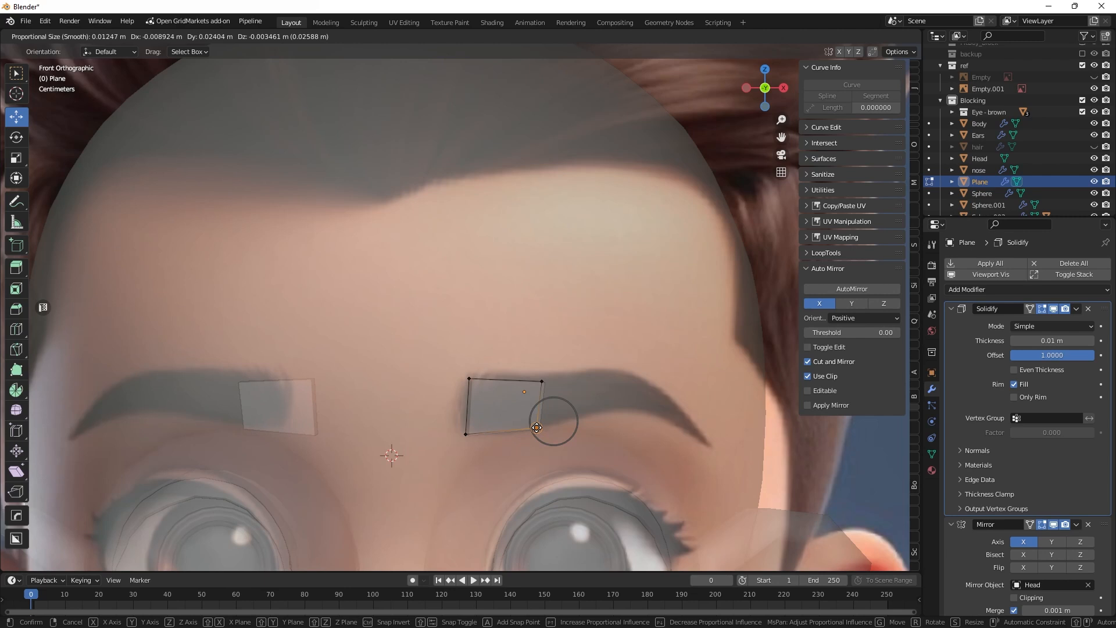
# Step: Reshape the eyebrow plane's corner vertices to follow the reference brow
pyautogui.click(596, 371)
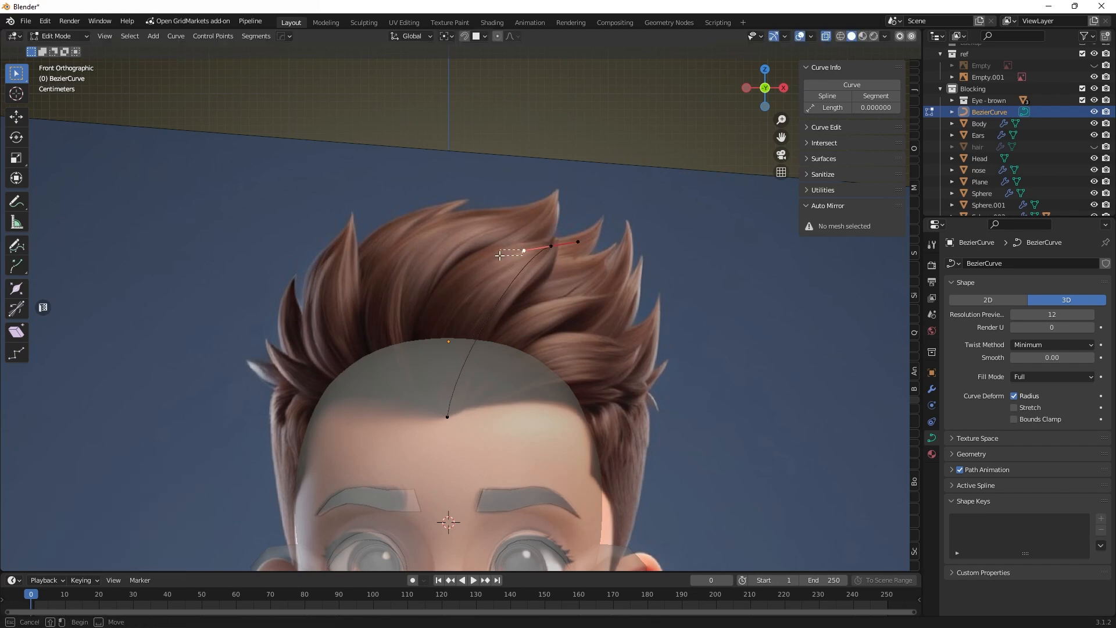
# Step: Extend the Bezier curve along the hair lock and flatten the circle profile to Z 0.411
pyautogui.click(152, 36)
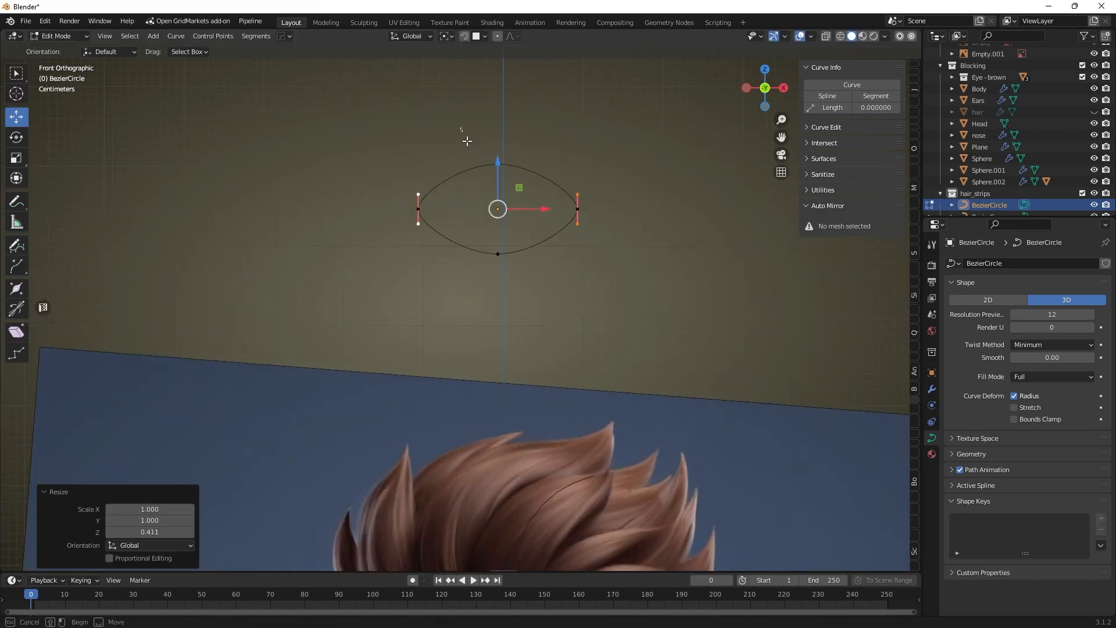
pyautogui.press('Tab')
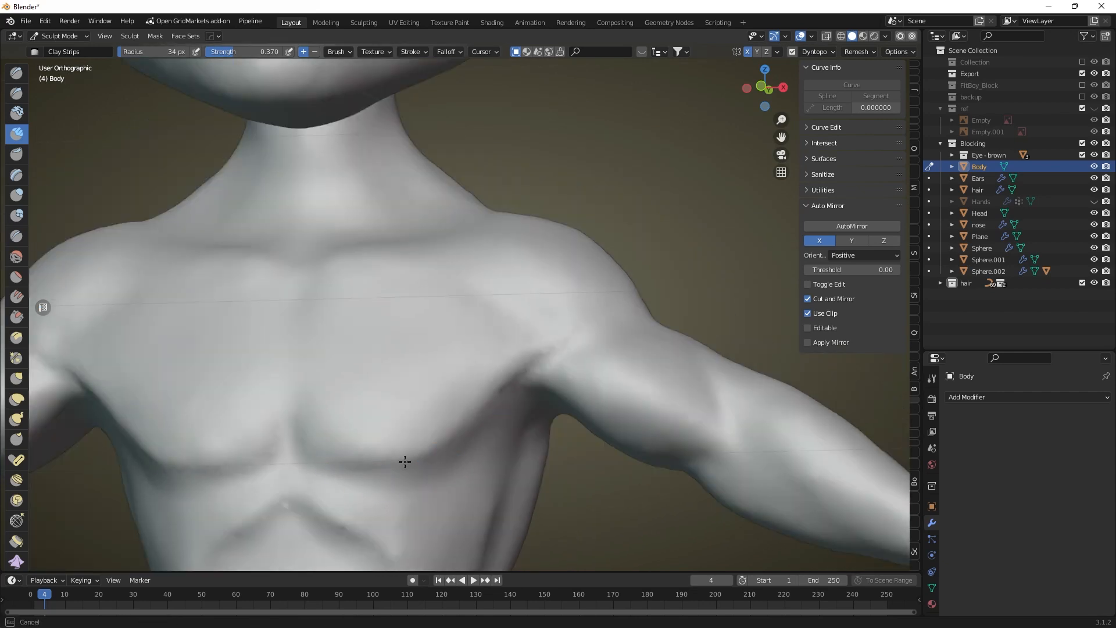
pyautogui.moveTo(335, 443)
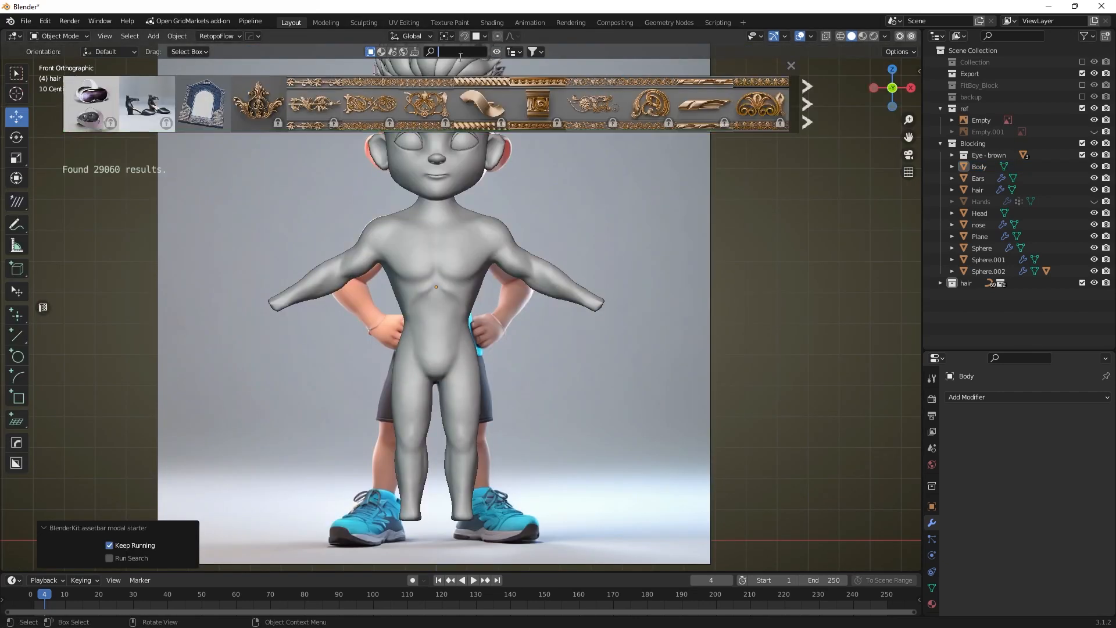
# Step: Import the White Sneakers photoscan 8k from BlenderKit and add a boolean modifier to them
pyautogui.write('sneakers')
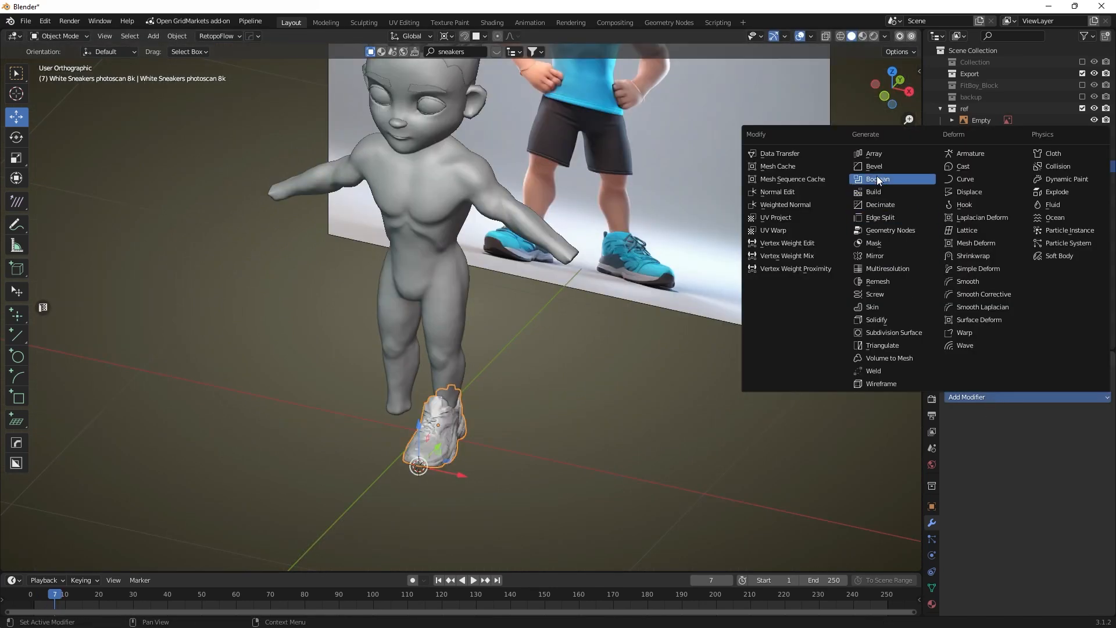
pyautogui.click(875, 255)
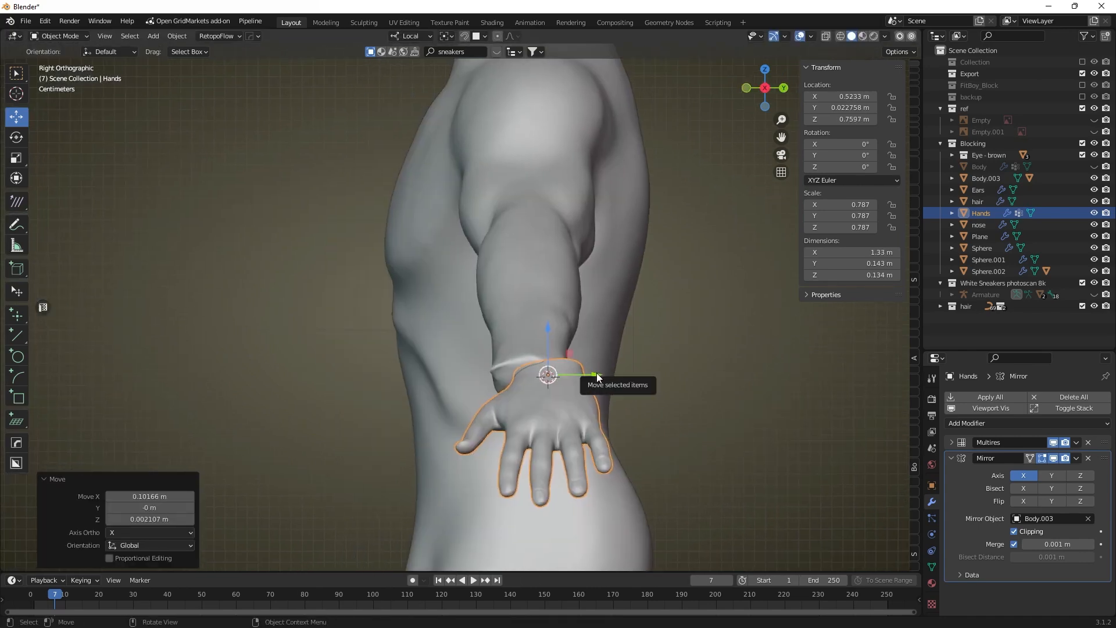
# Step: Join the mirrored Hands into Body.003 as a single mesh
pyautogui.click(986, 178)
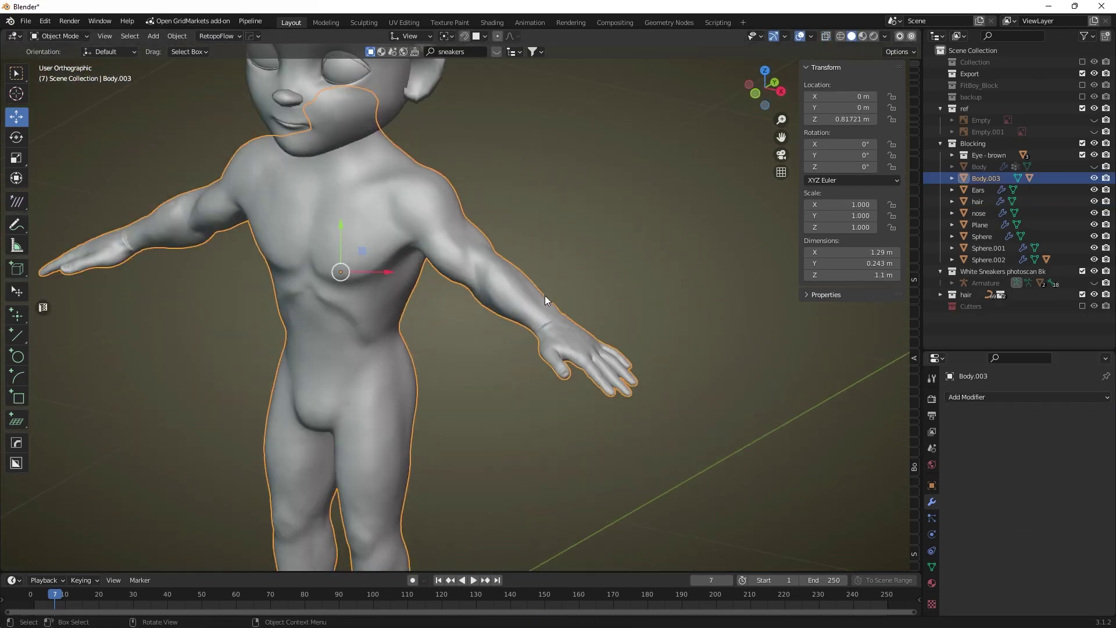
pyautogui.click(60, 36)
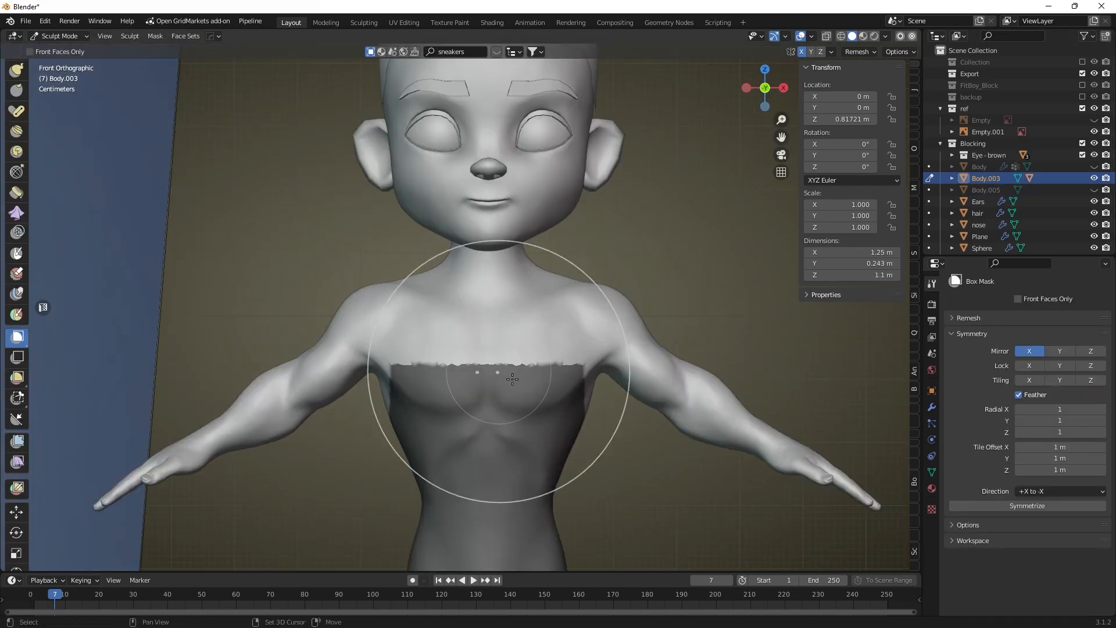
# Step: Extract the masked torso via Mask Extract as a separate t-shirt mesh
pyautogui.click(155, 36)
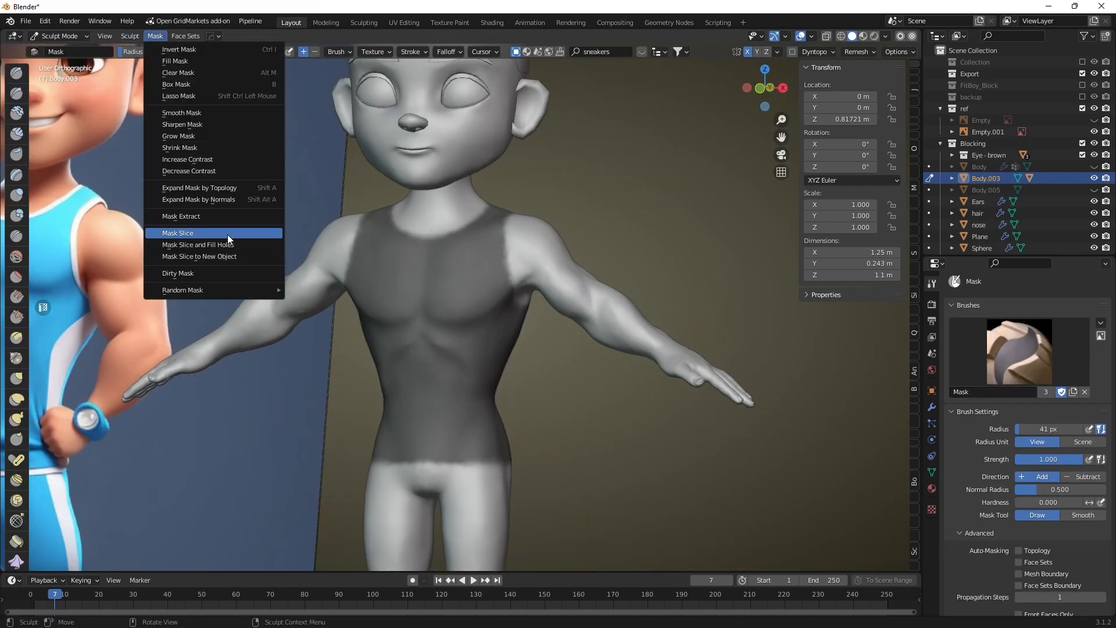
pyautogui.click(182, 216)
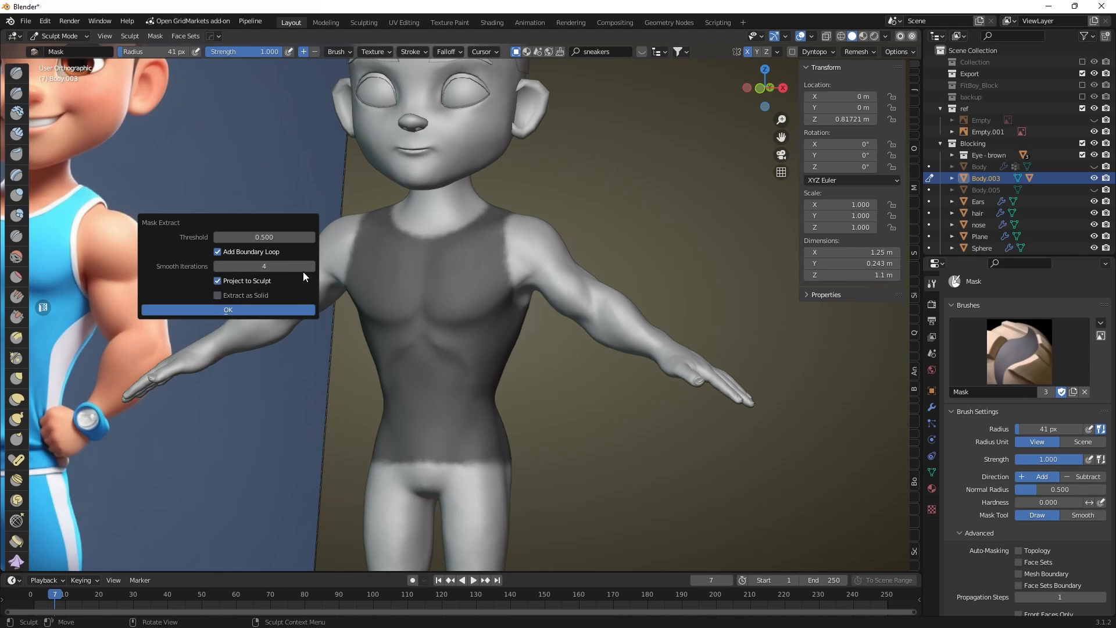
pyautogui.click(228, 309)
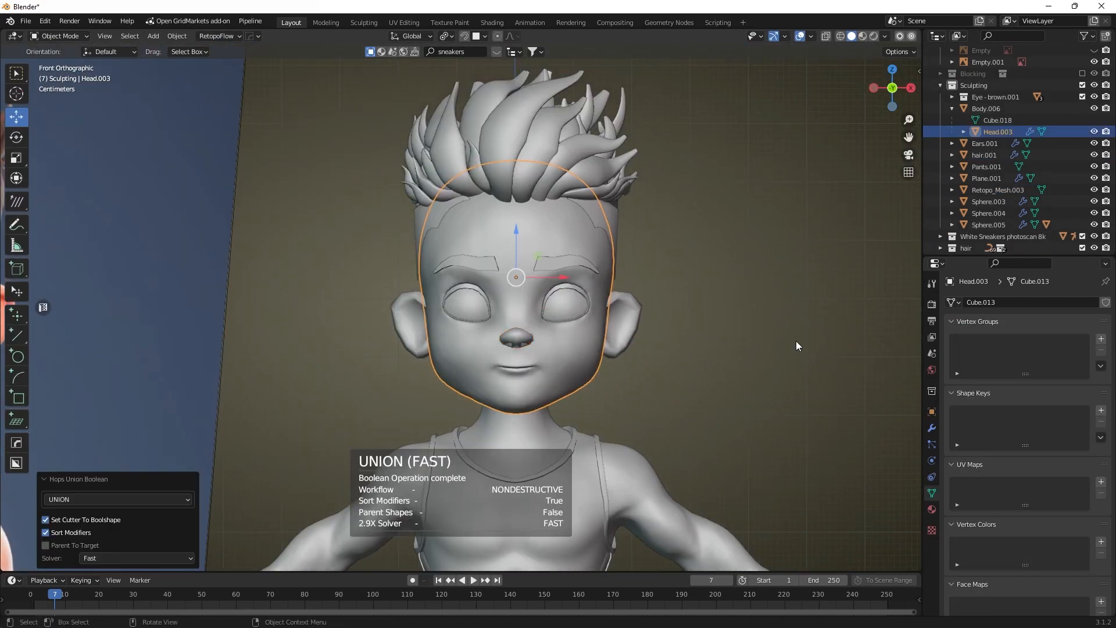
# Step: Add a cylinder and scale and rotate it into a band around the wrist
pyautogui.click(60, 36)
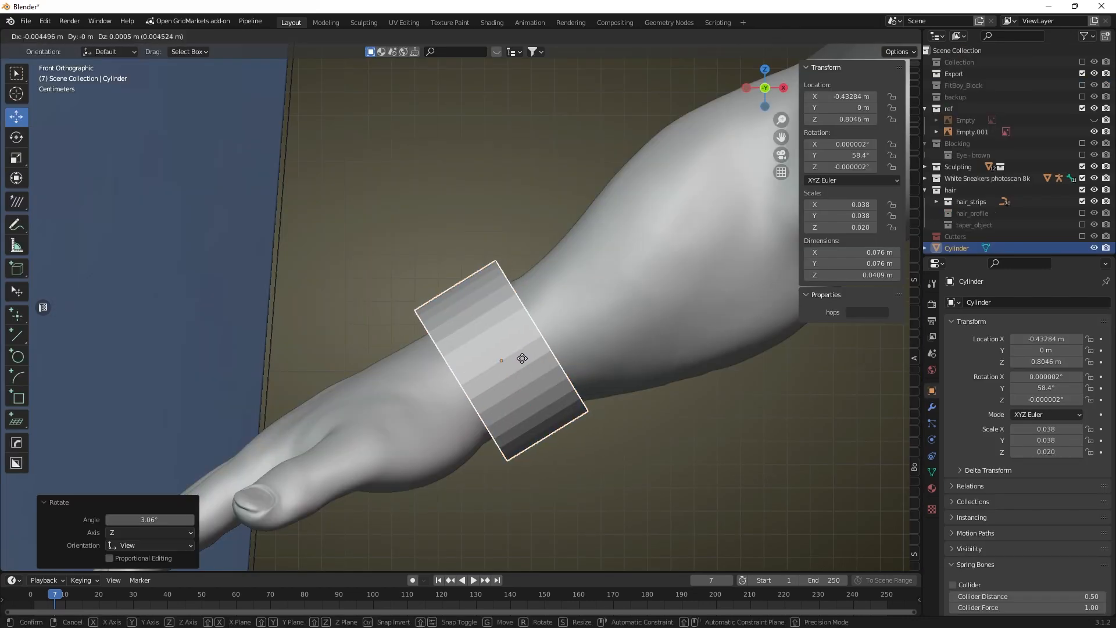
# Step: Shrinkwrap the band onto Body.006 and thicken it with a Solidify modifier
pyautogui.click(1025, 302)
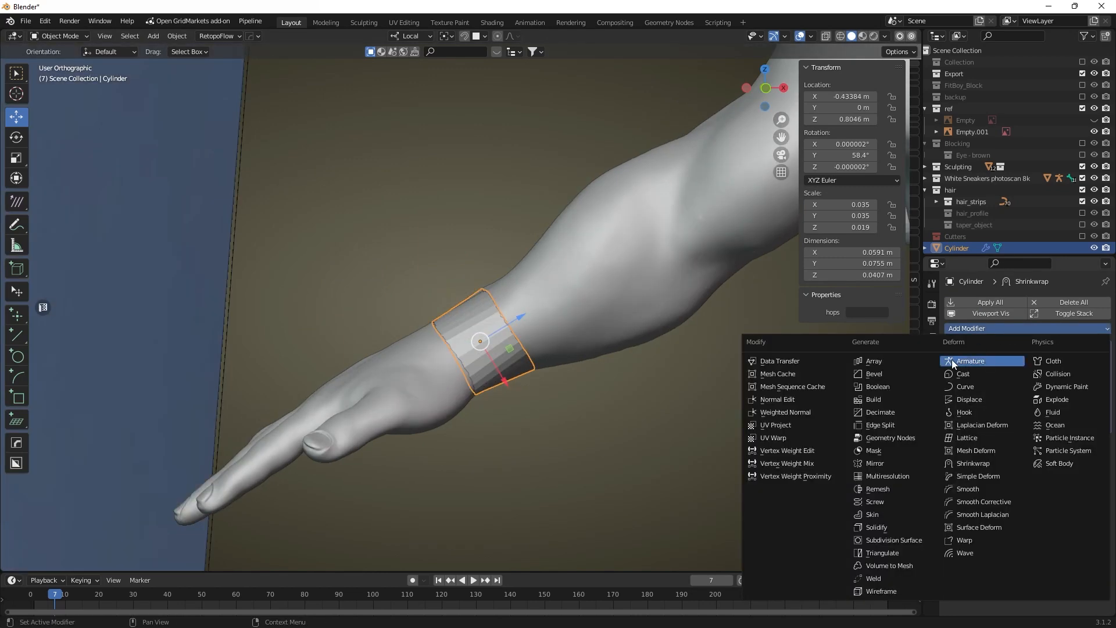
pyautogui.click(875, 527)
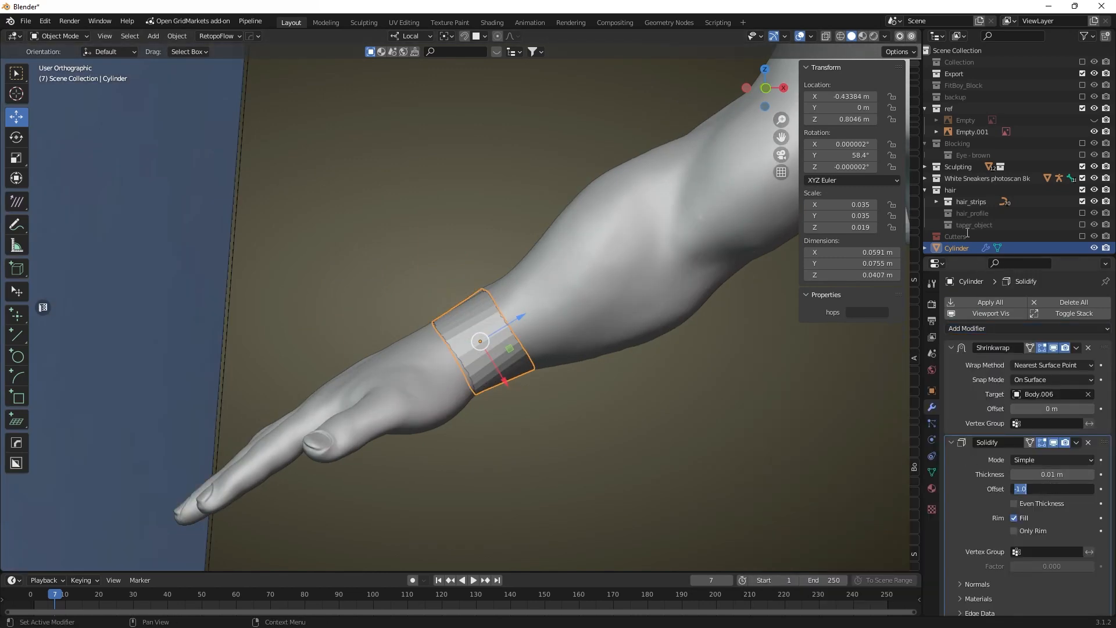
pyautogui.click(175, 36)
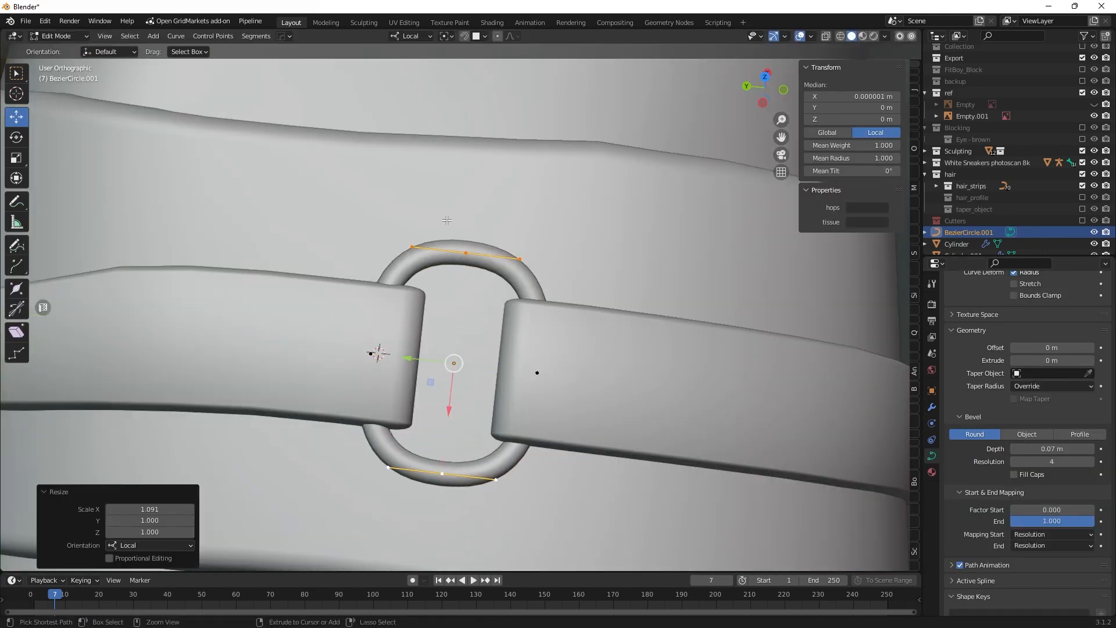
# Step: Add a beveled Bezier-circle buckle loop and duplicate the bracelet with Shift+D
pyautogui.press('Tab')
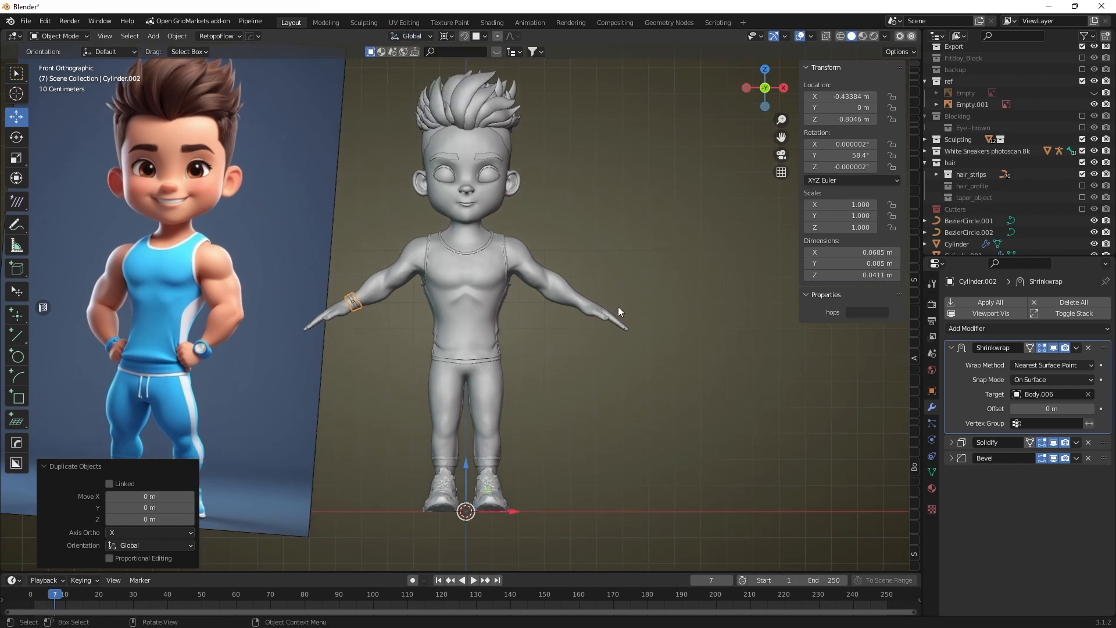